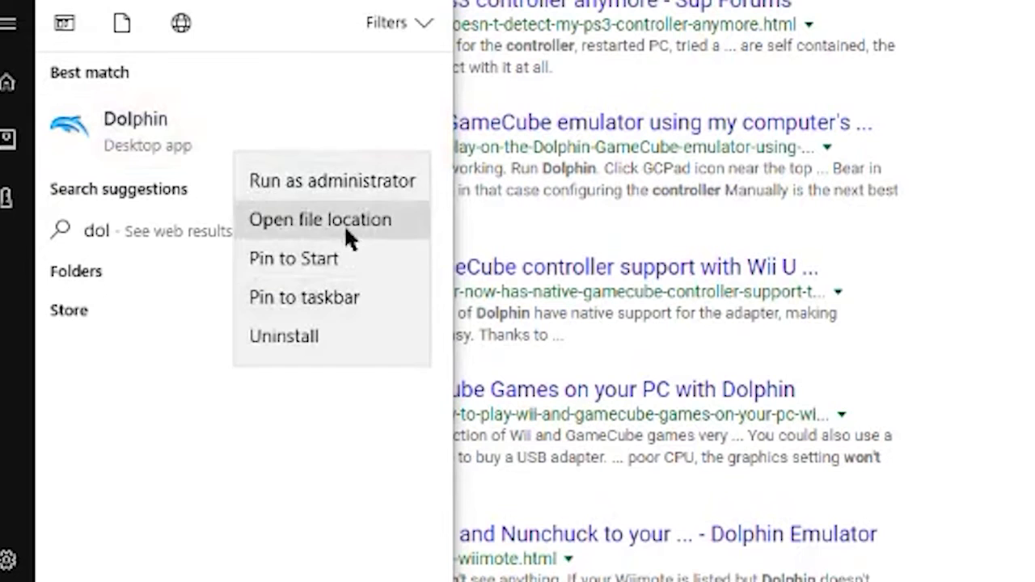
pyautogui.moveTo(356, 225)
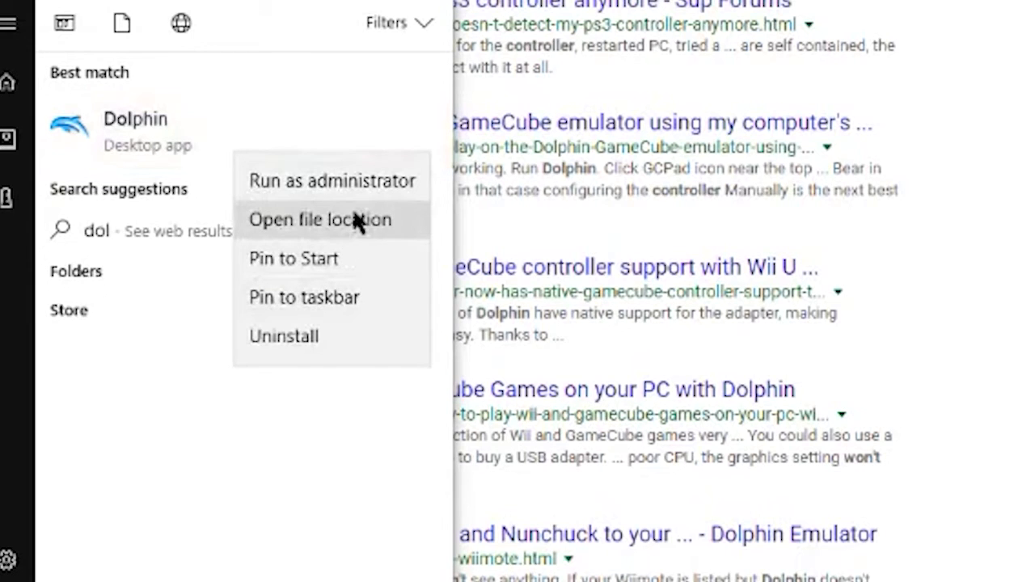
# Show the Start Menu folder that holds the Dolphin shortcut
pyautogui.click(320, 220)
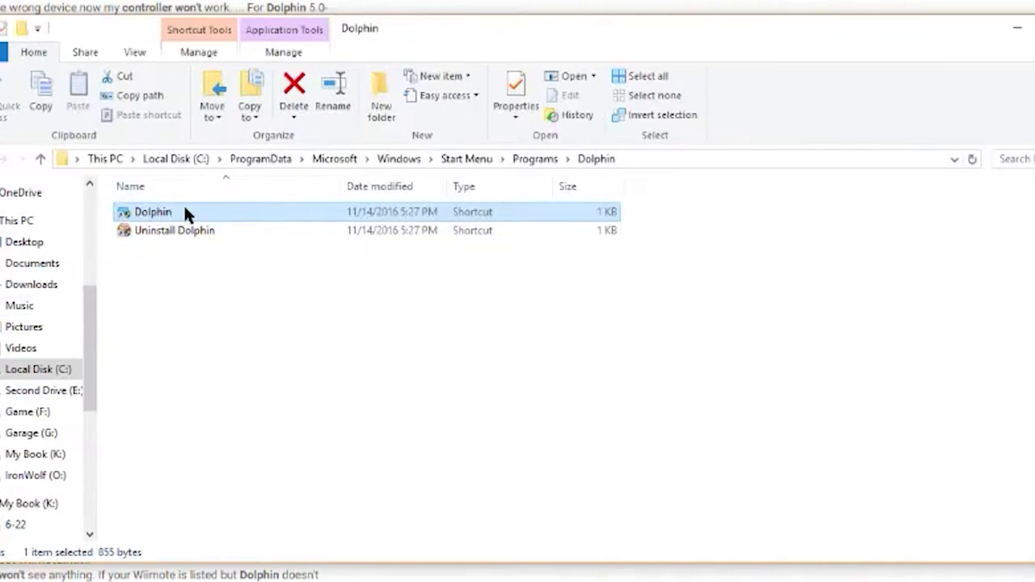
# In the Dolphin shortcut's Compatibility properties, enable 'Run this program as an administrator'
pyautogui.rightClick(152, 210)
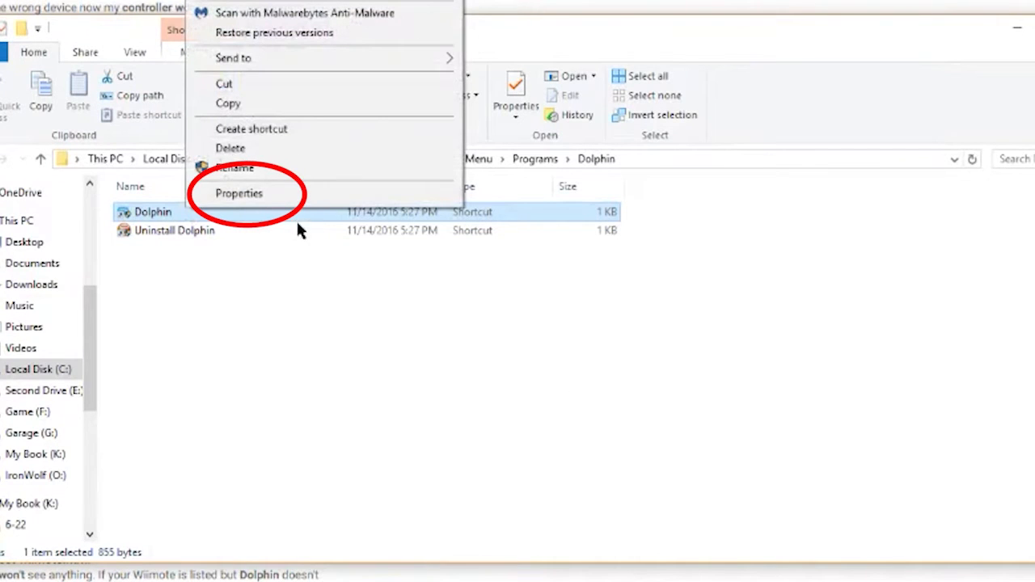
pyautogui.click(239, 194)
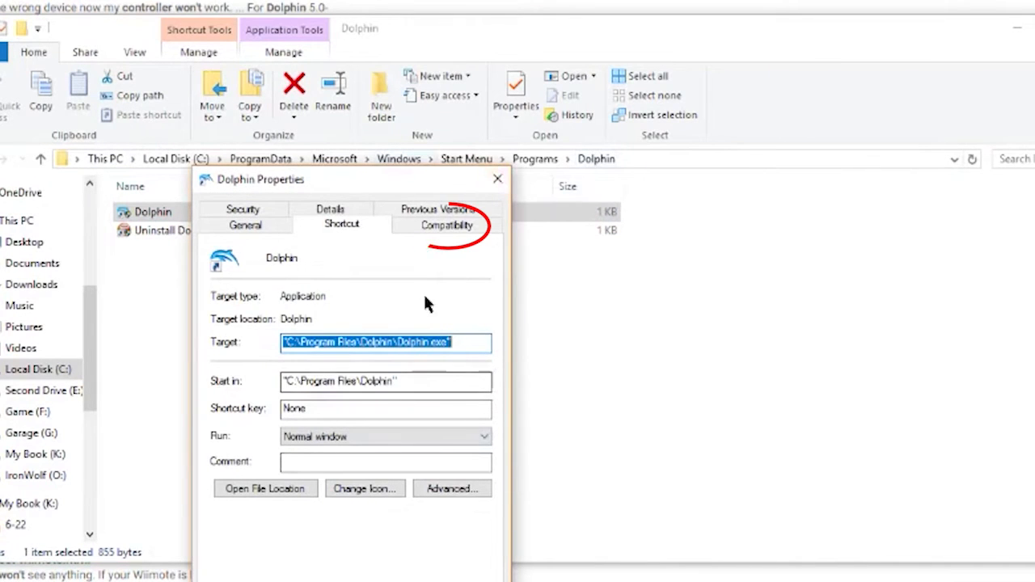
pyautogui.click(446, 224)
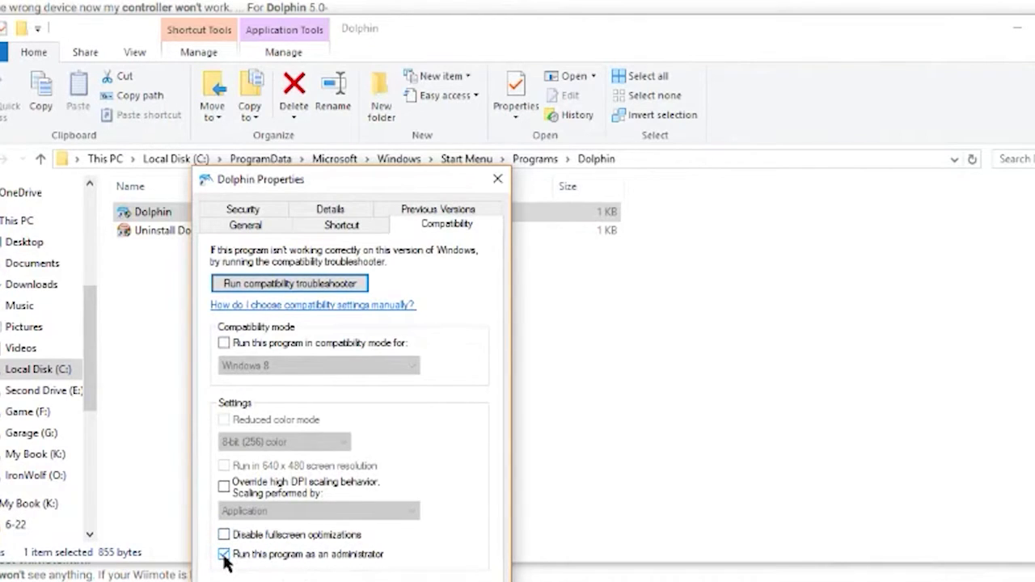
pyautogui.click(223, 554)
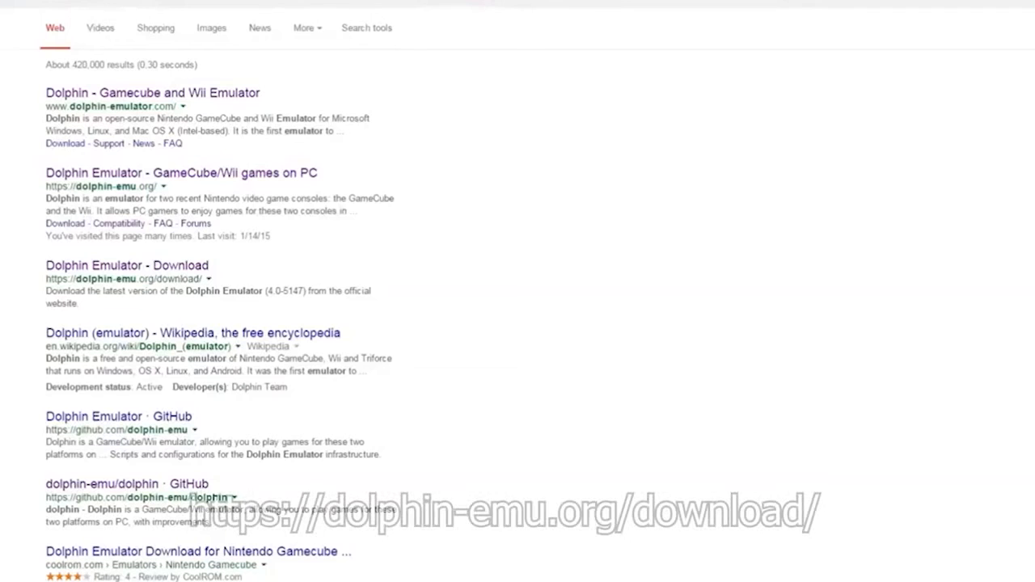
pyautogui.moveTo(129, 186)
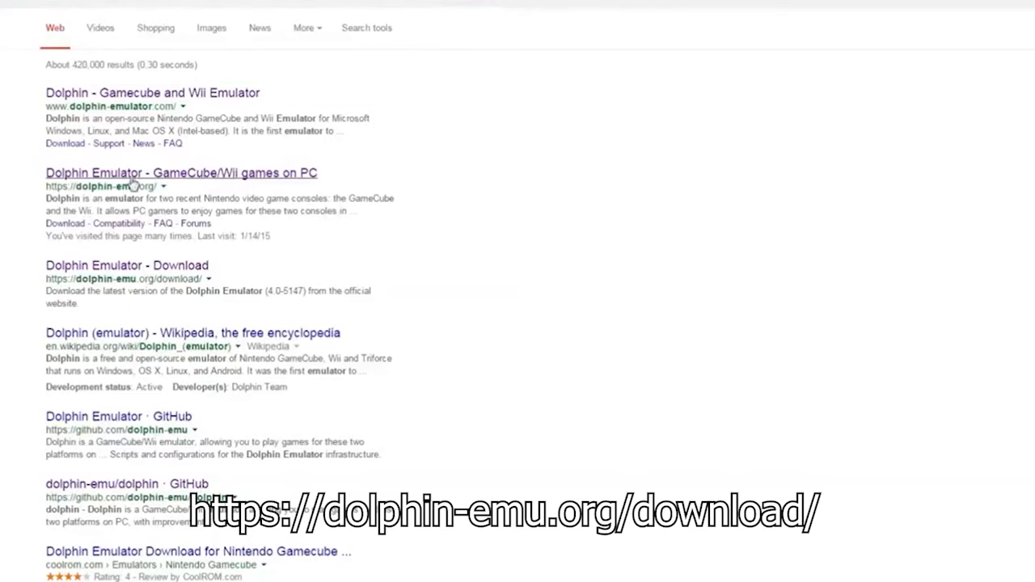
# Reach the Dolphin Emulator download page listing Windows x64 development builds
pyautogui.click(126, 265)
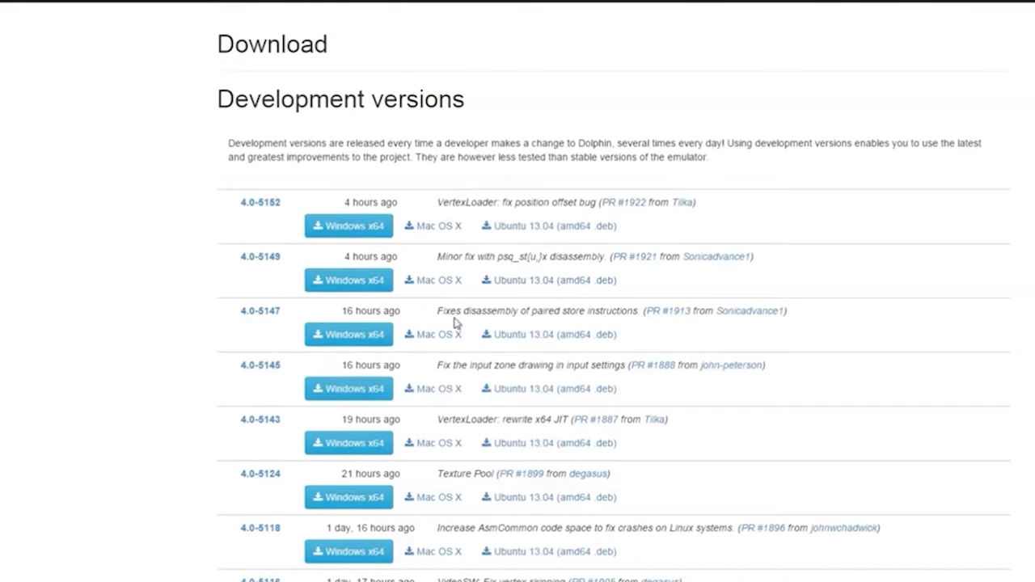
pyautogui.moveTo(516, 272)
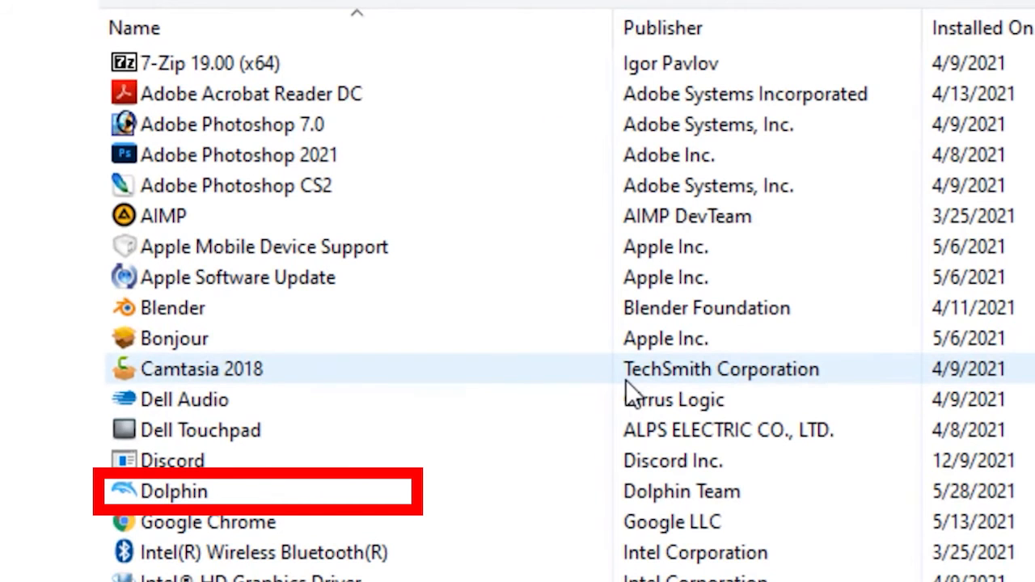
# Select Dolphin in Programs and Features and launch its Uninstall/Change
pyautogui.click(173, 492)
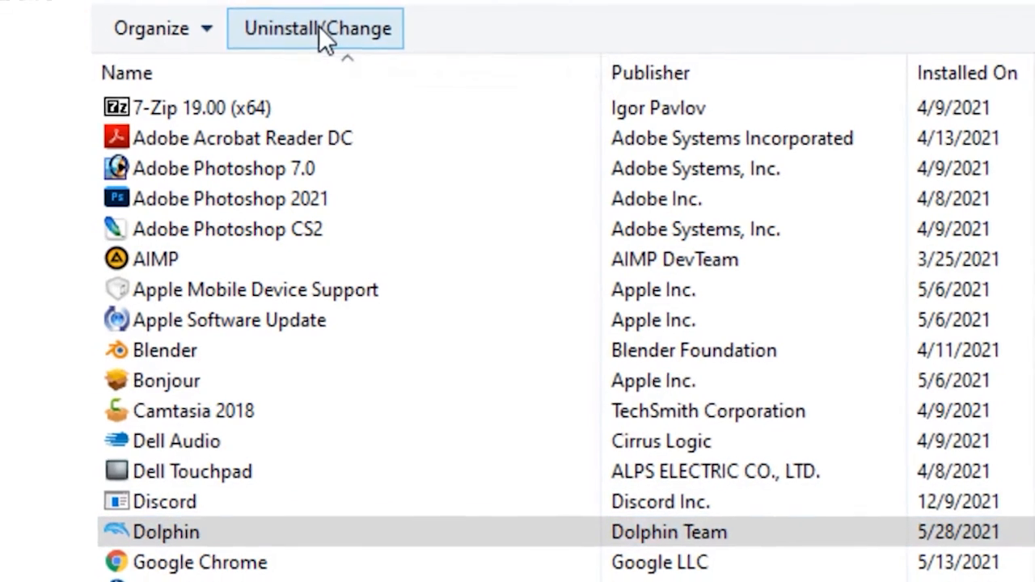
pyautogui.click(314, 27)
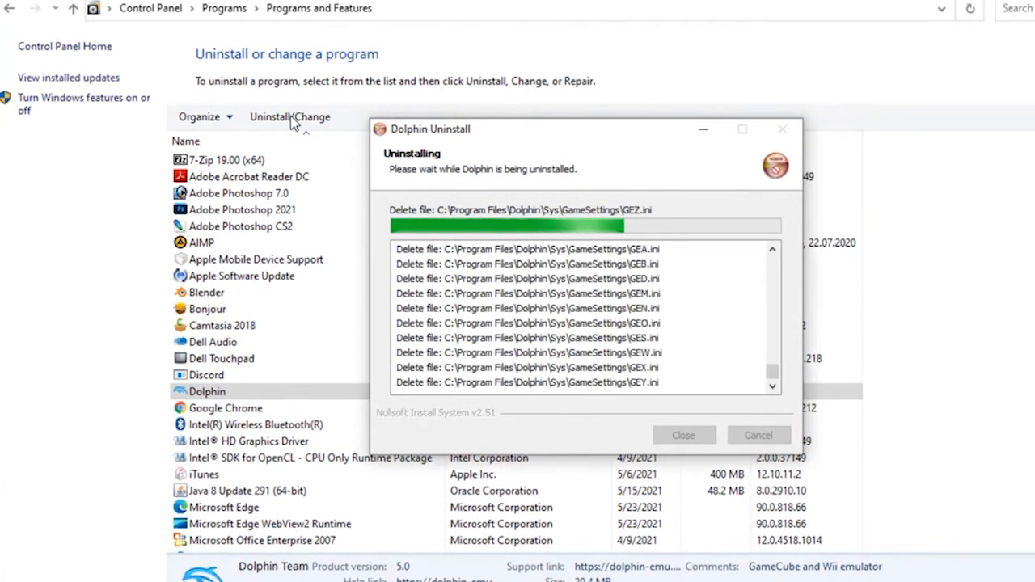